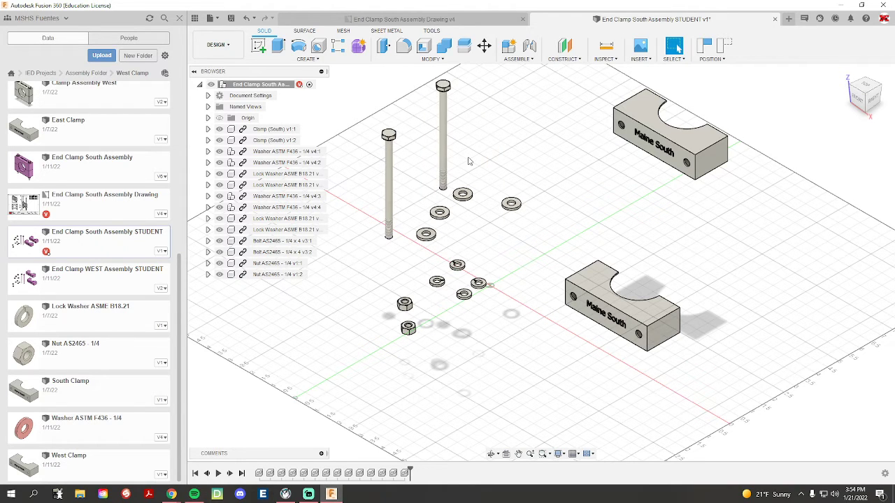
{"action": "mouse_move", "coordinate": [463, 159]}
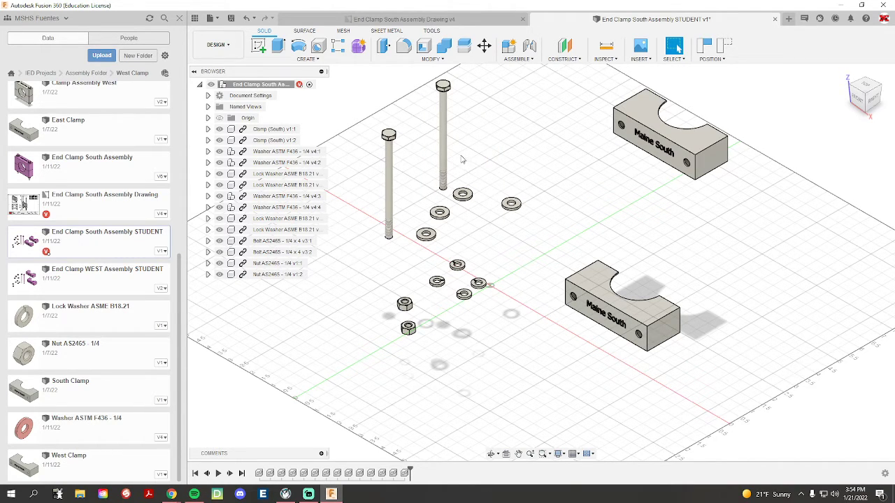
Ground Clamp (South) v1:2 and keep the moved components in their previous assembled positions
{"action": "left_click", "coordinate": [604, 292]}
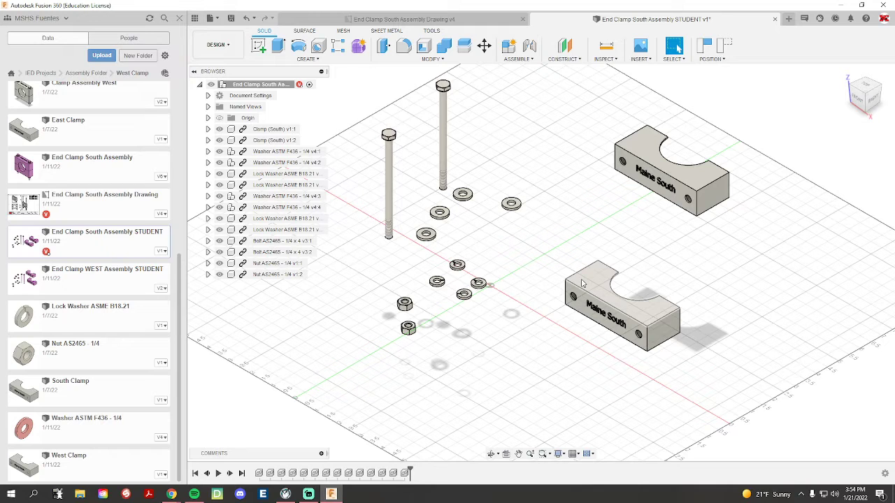
{"action": "left_click", "coordinate": [615, 293]}
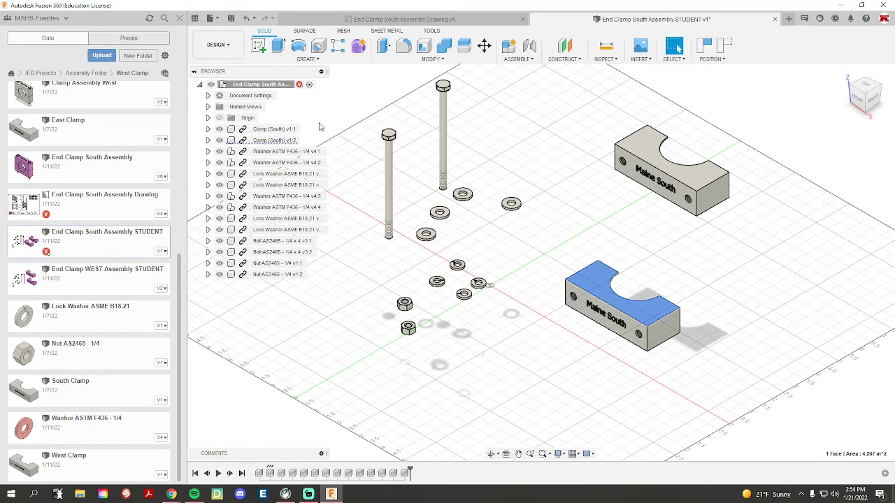
{"action": "mouse_move", "coordinate": [199, 208]}
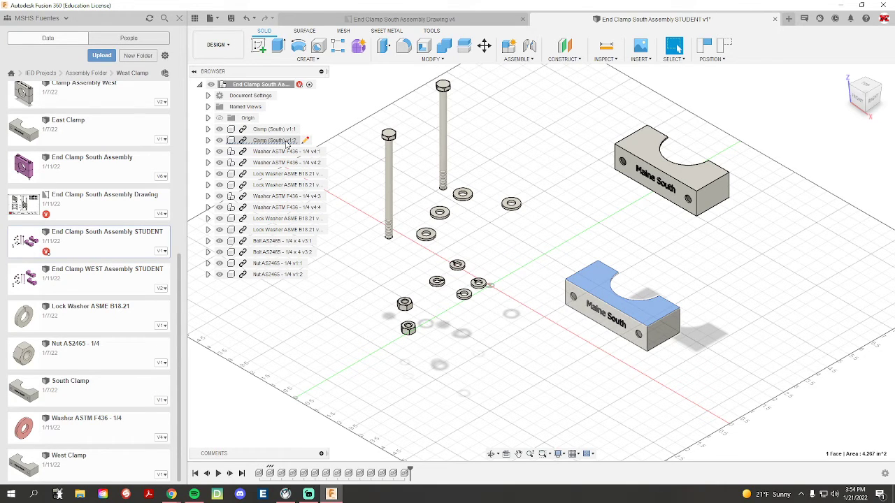
{"action": "left_click", "coordinate": [543, 237]}
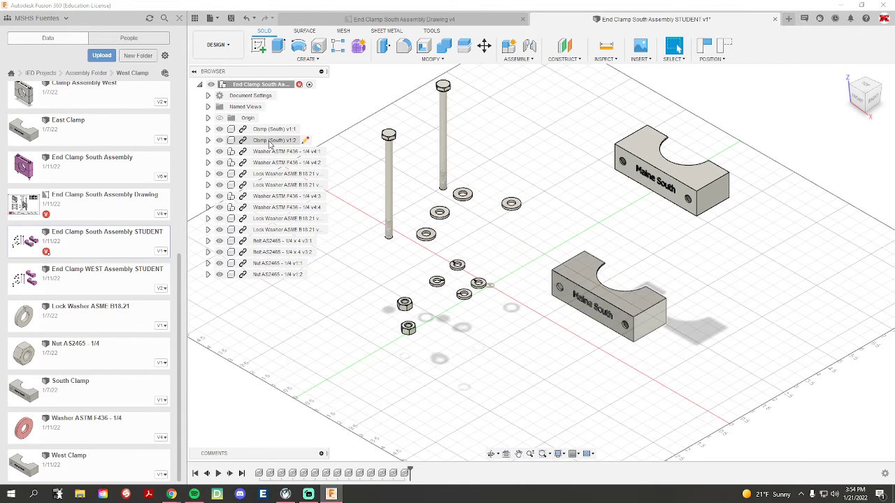
{"action": "right_click", "coordinate": [273, 140]}
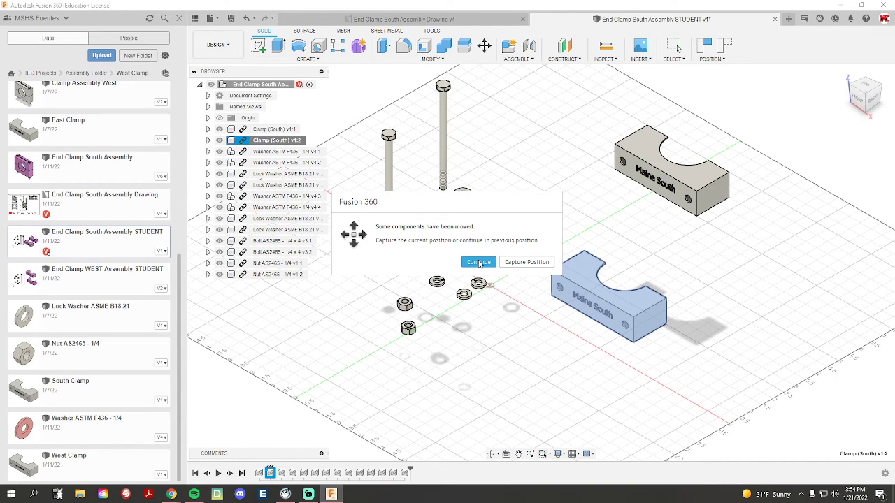
{"action": "left_click", "coordinate": [478, 261]}
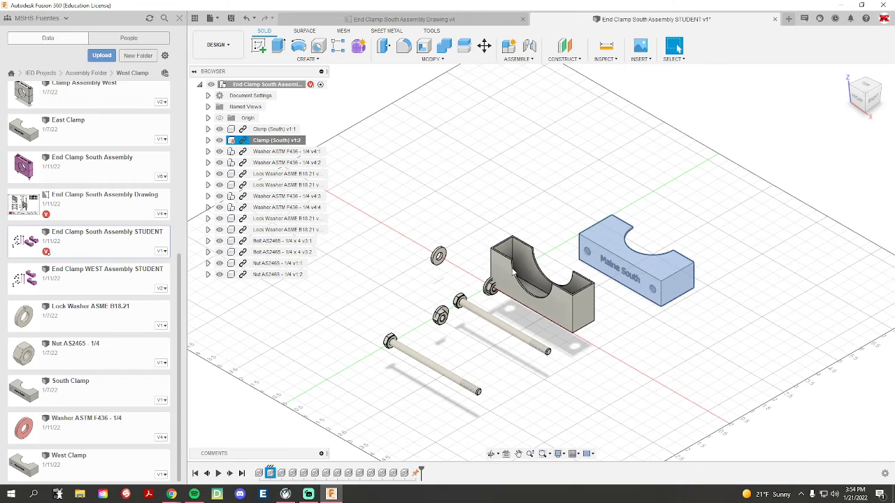
{"action": "left_click", "coordinate": [539, 279]}
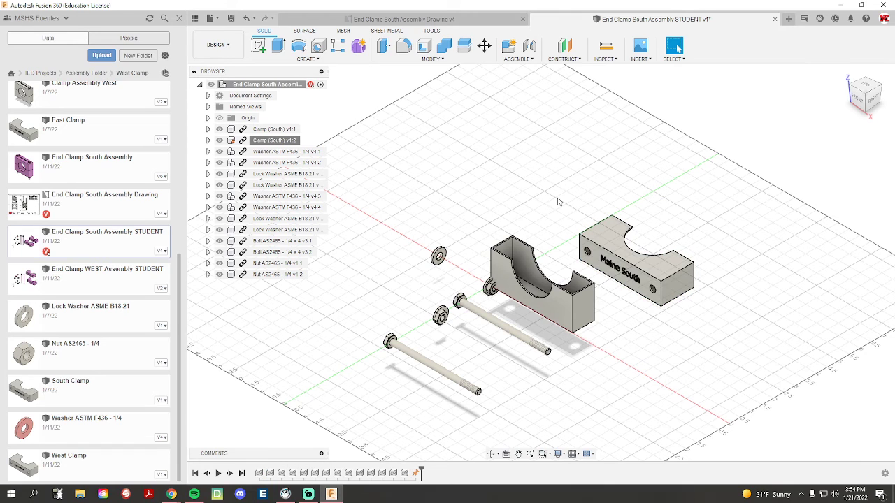
{"action": "mouse_move", "coordinate": [444, 187]}
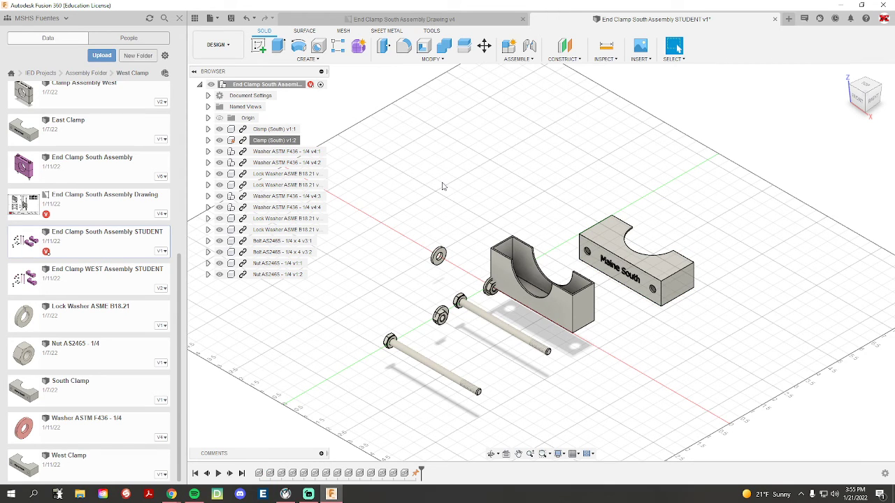